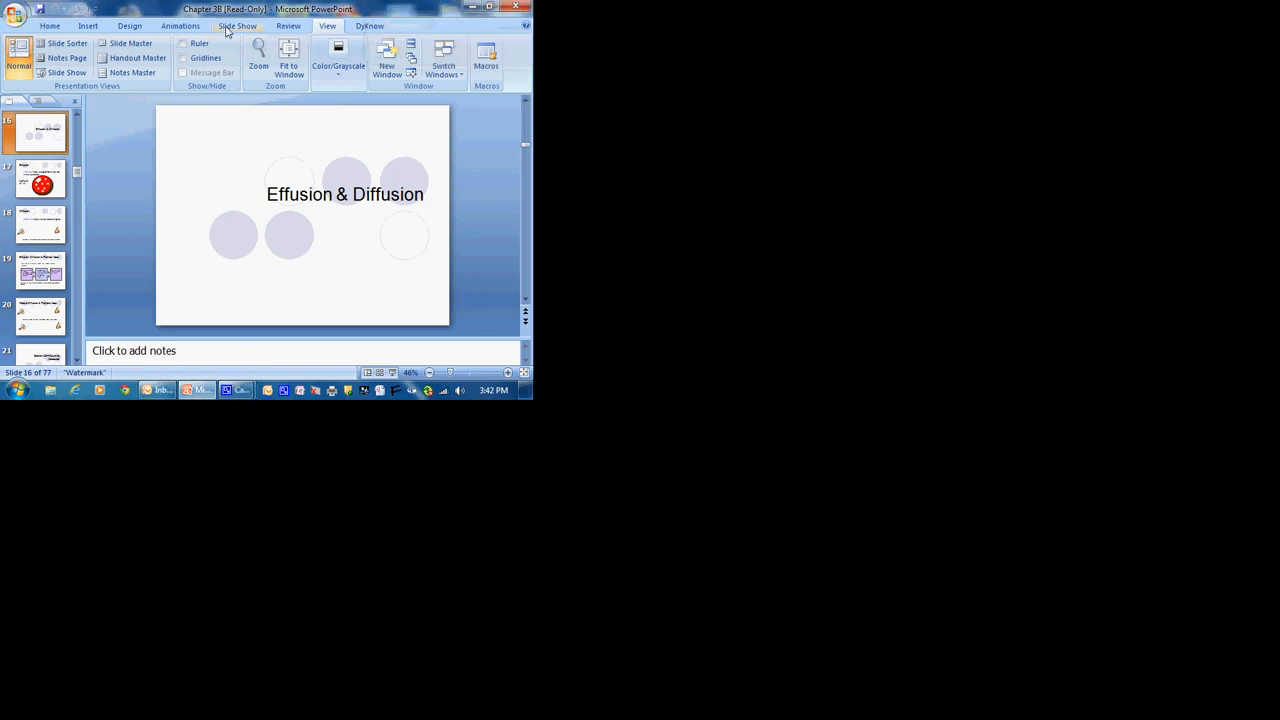
Start the slide show full screen from slide 17, the Effusion slide.
{"action": "left_click", "coordinate": [66, 72]}
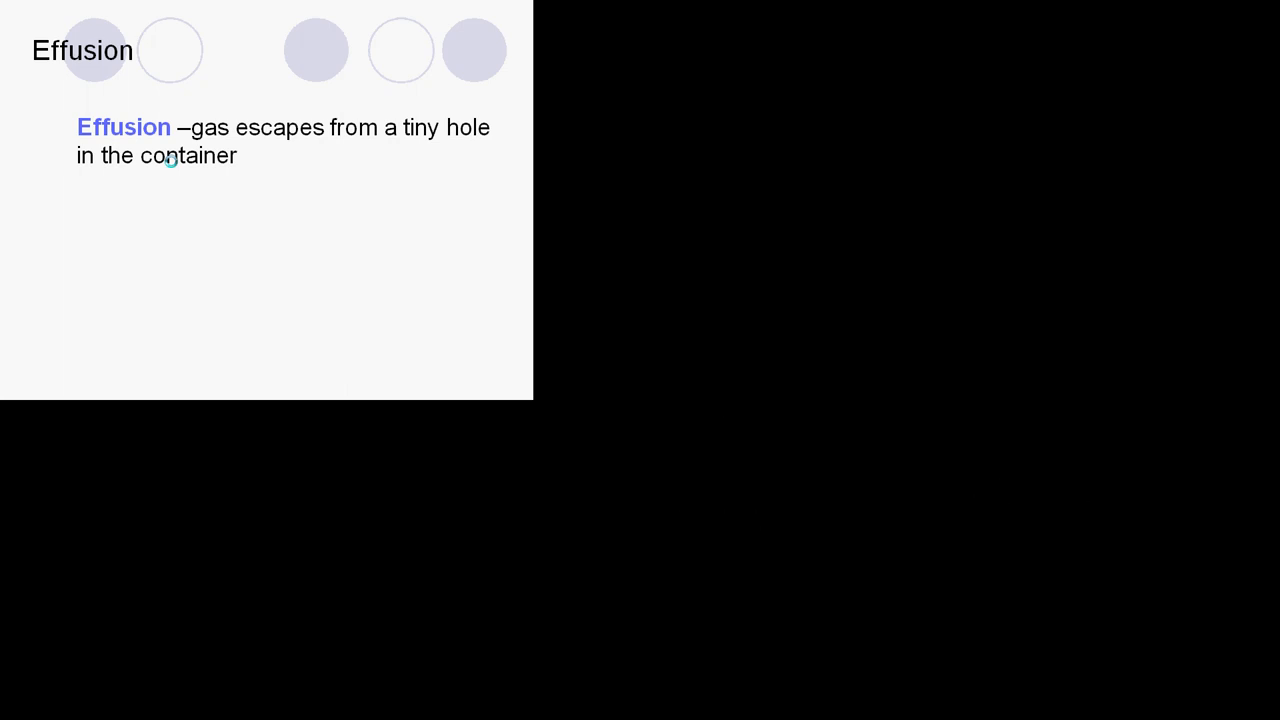
{"action": "mouse_move", "coordinate": [287, 350]}
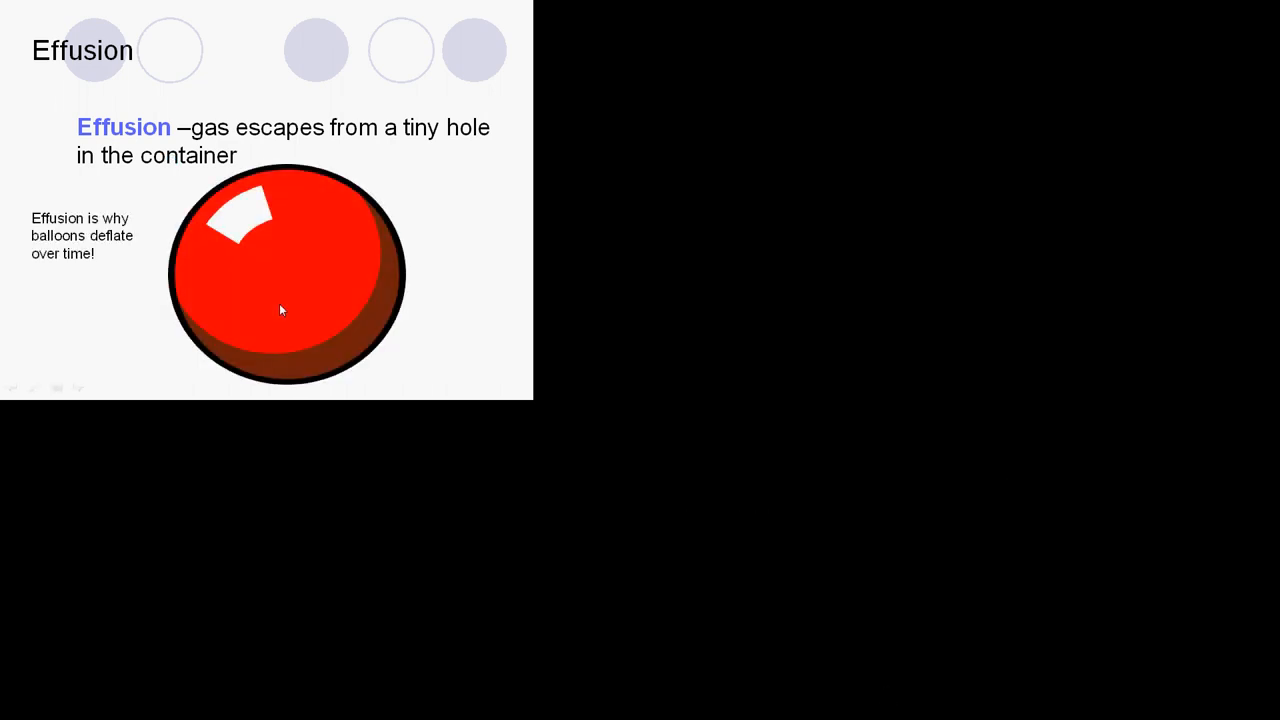
{"action": "mouse_move", "coordinate": [193, 297]}
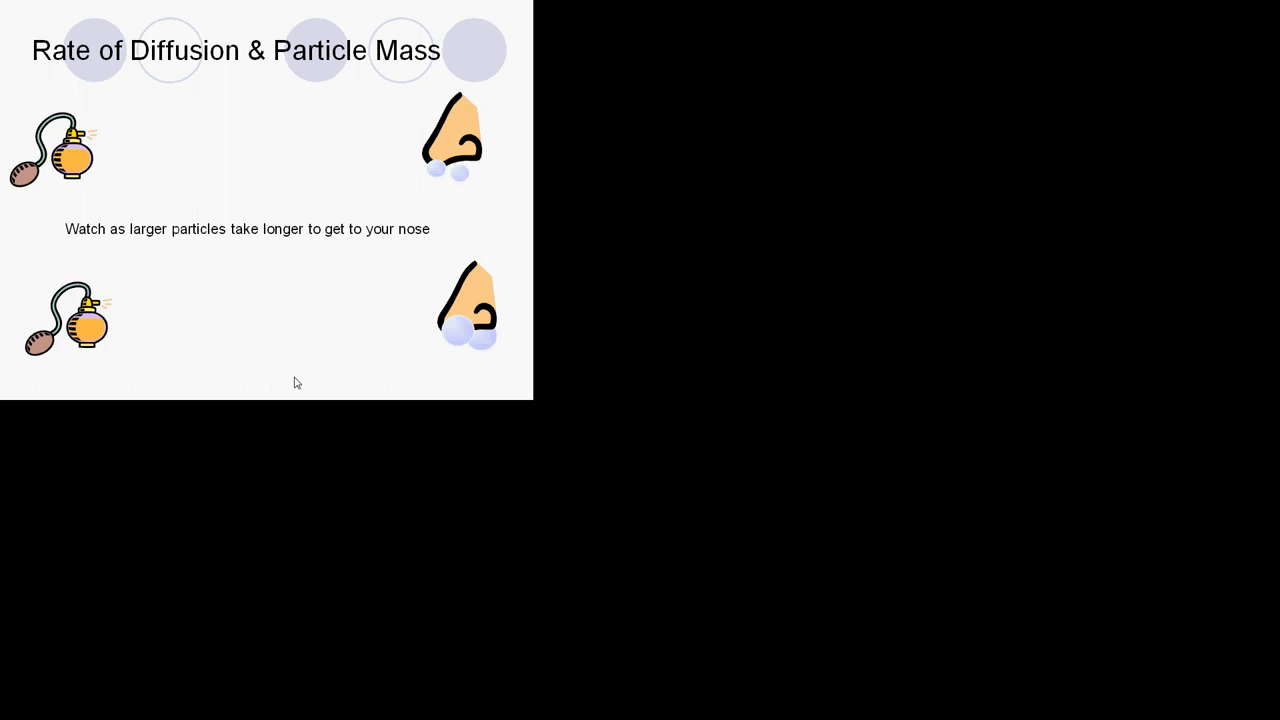
{"action": "mouse_move", "coordinate": [286, 348]}
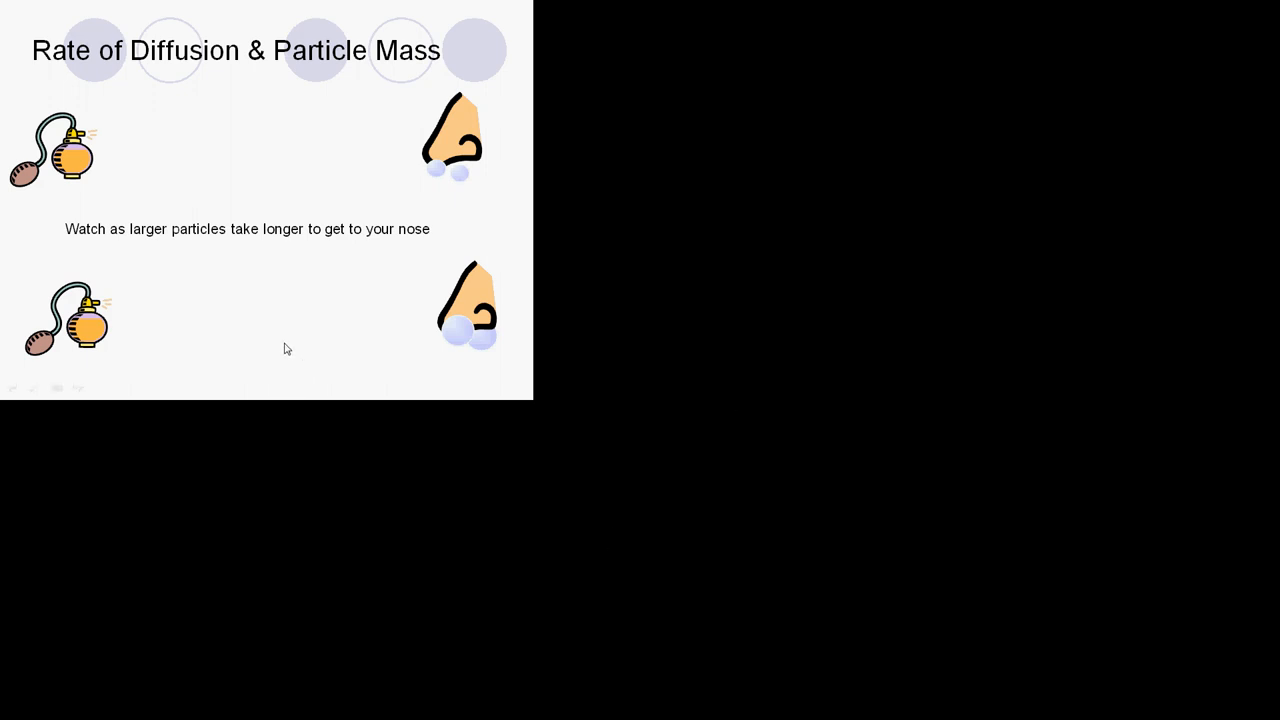
{"action": "mouse_move", "coordinate": [279, 360]}
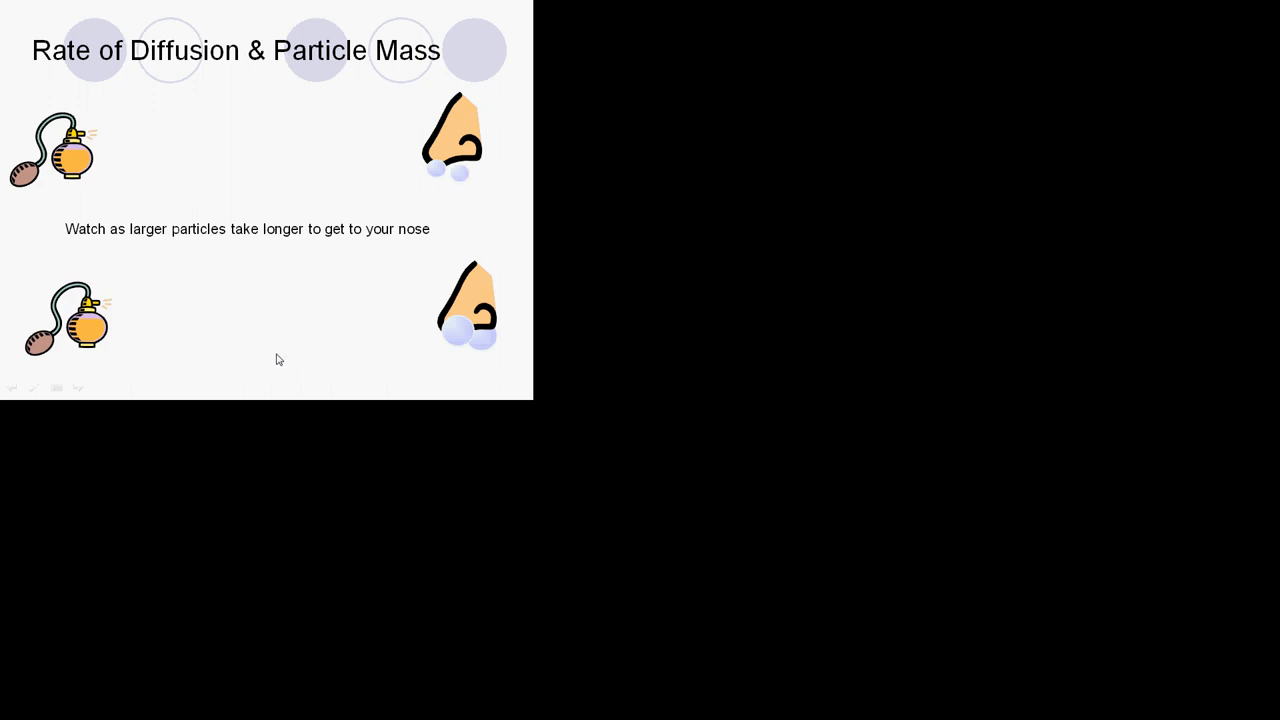
{"action": "mouse_move", "coordinate": [268, 388]}
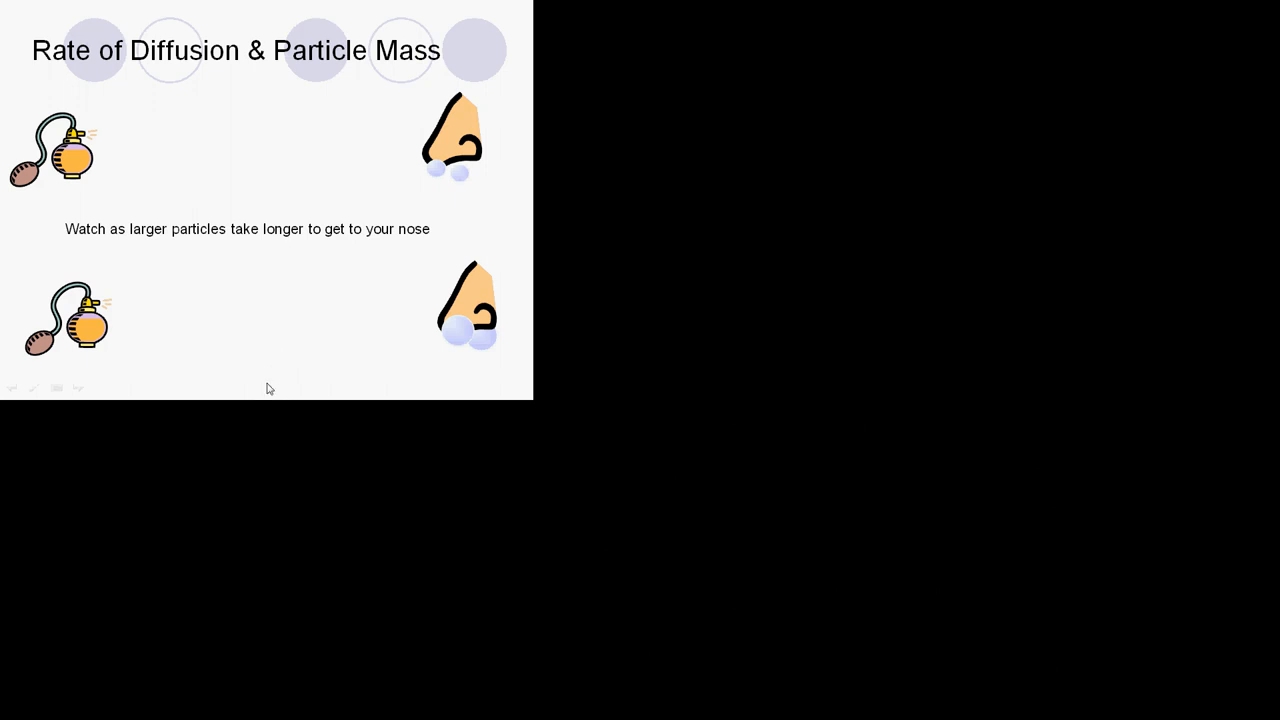
{"action": "mouse_move", "coordinate": [278, 301]}
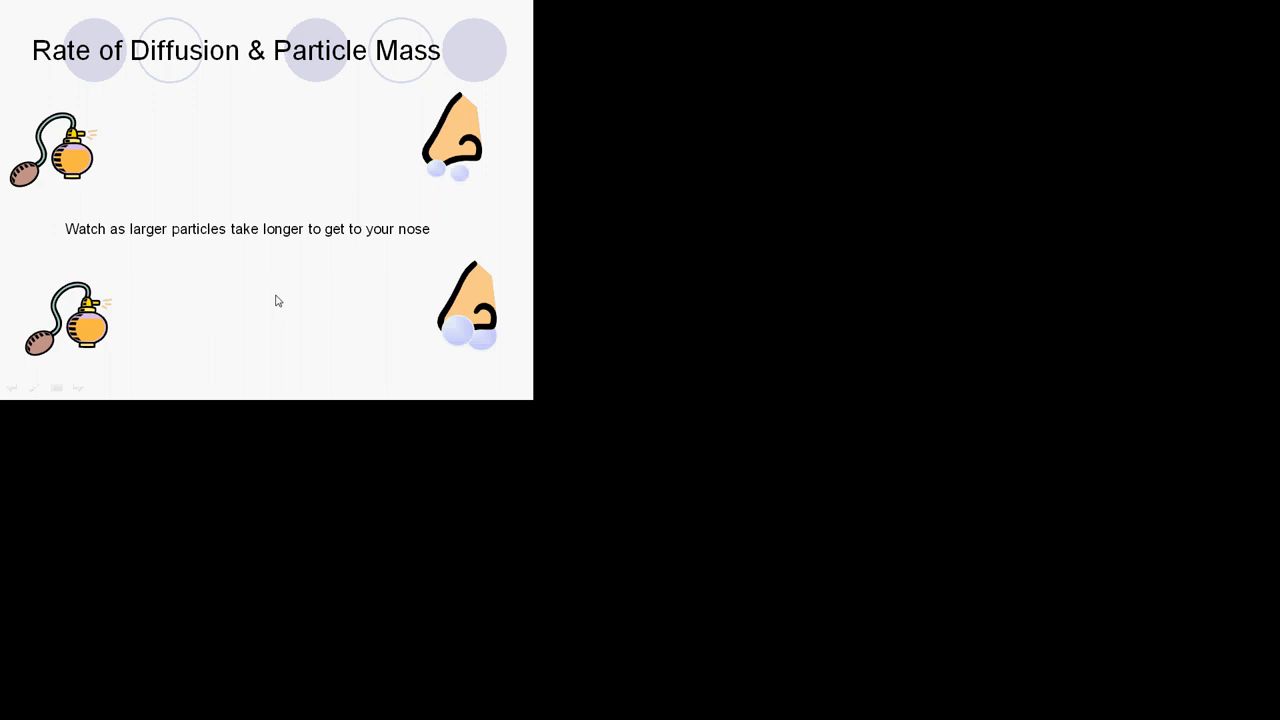
{"action": "mouse_move", "coordinate": [250, 251]}
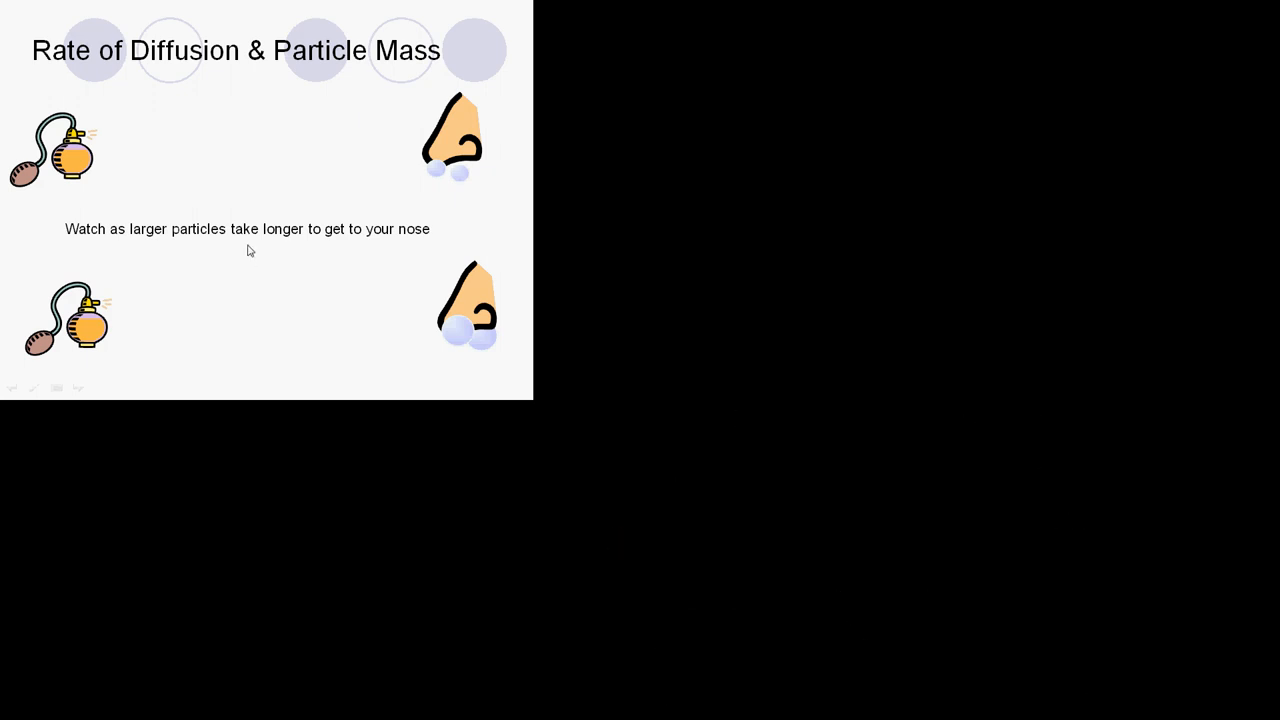
{"action": "mouse_move", "coordinate": [252, 217]}
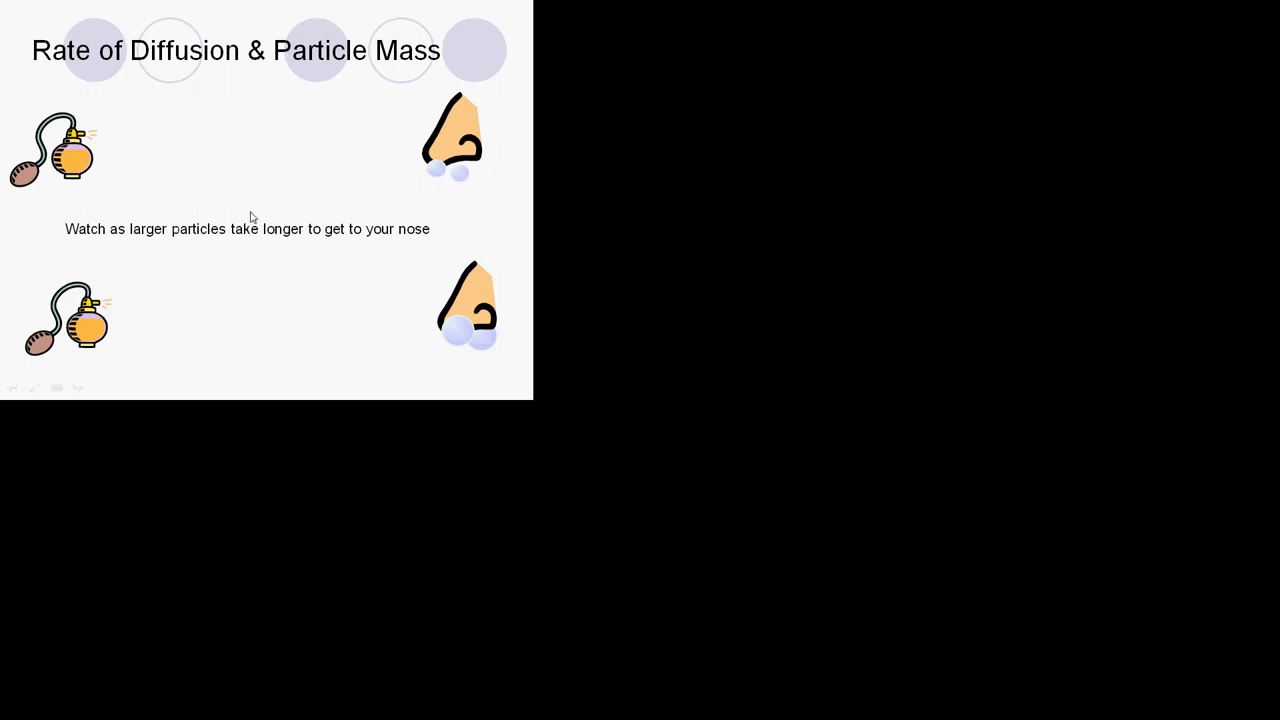